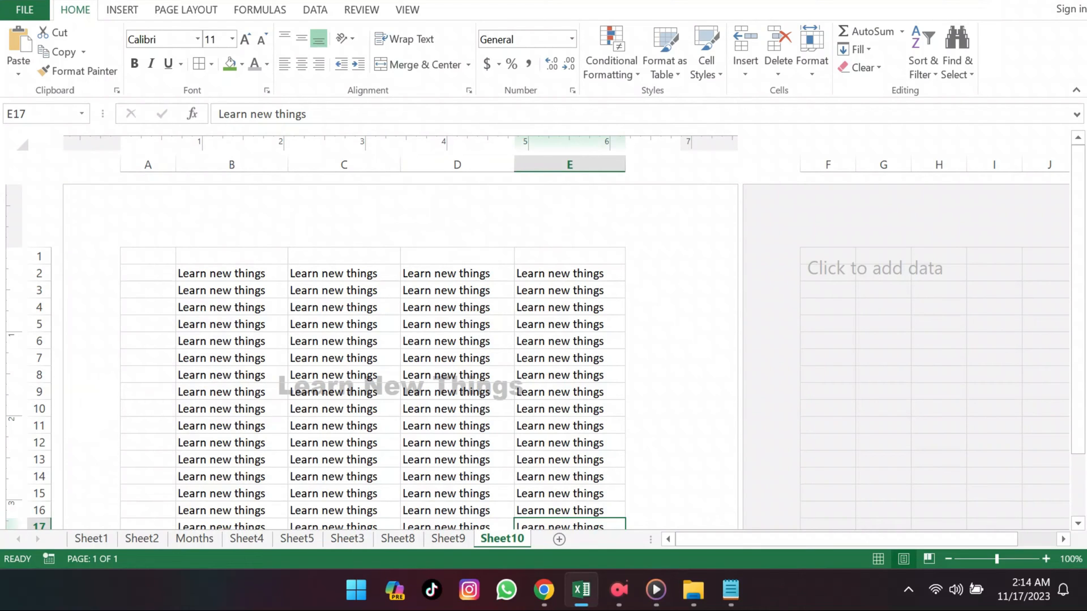
mouse_move(393, 19)
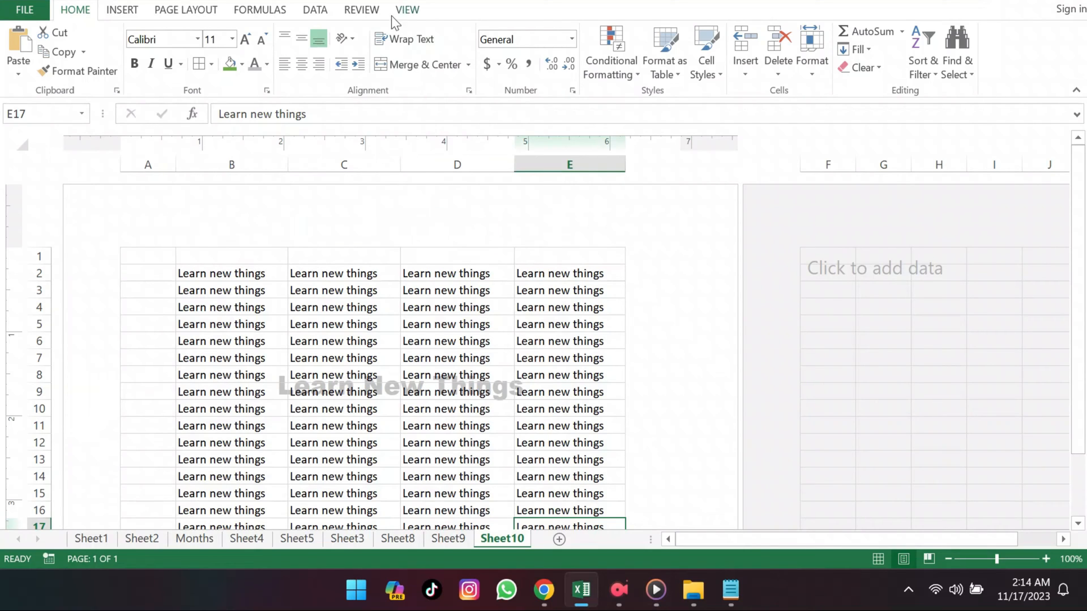
Step: Switch Sheet10 to Normal view so the 'Learn New Things' header text is hidden
click(407, 9)
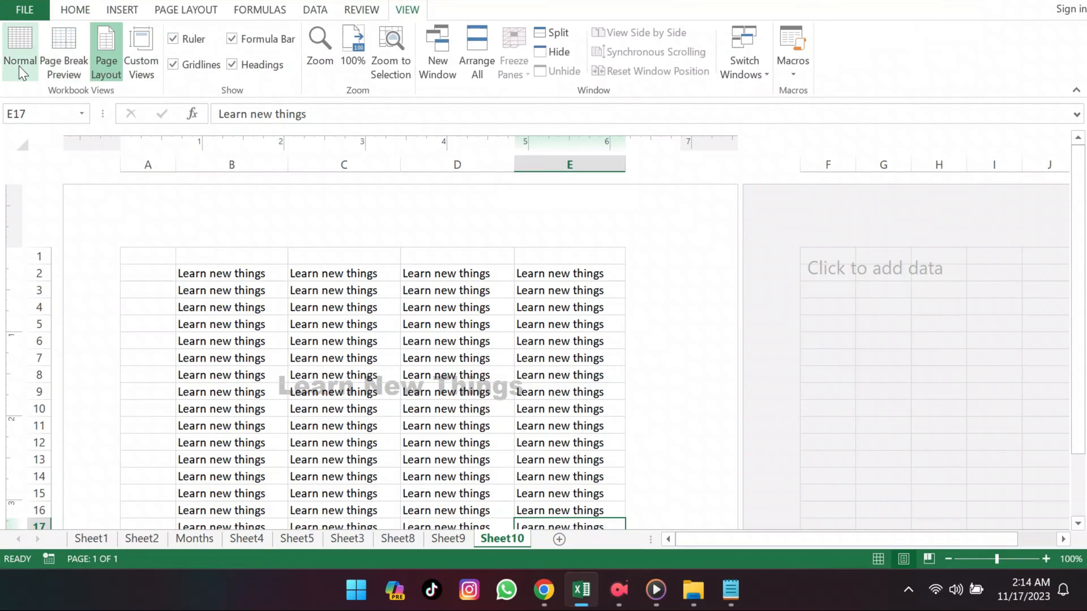
mouse_move(64, 52)
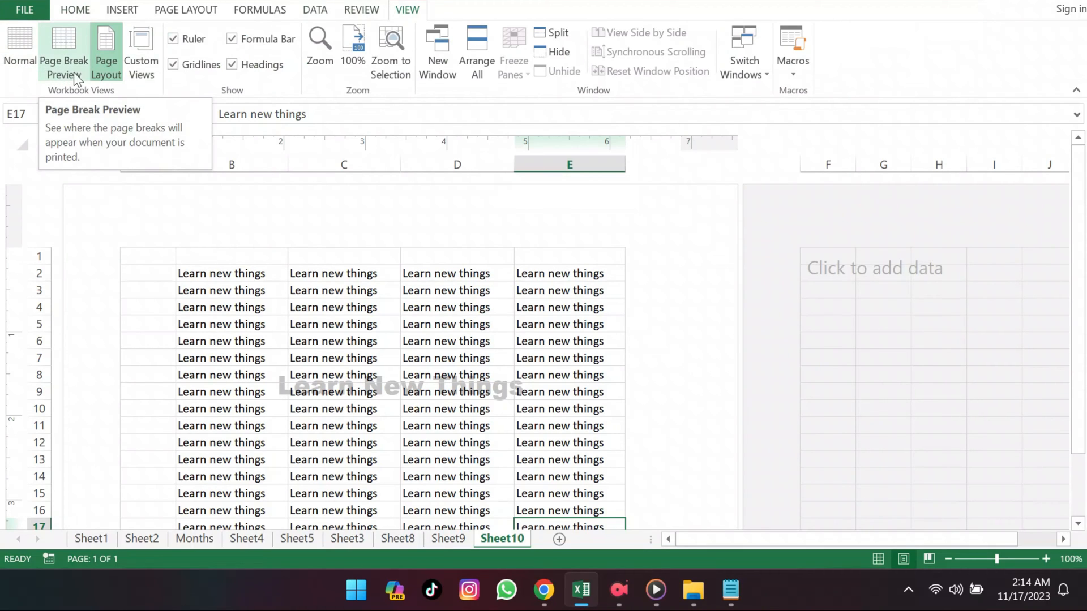
mouse_move(105, 50)
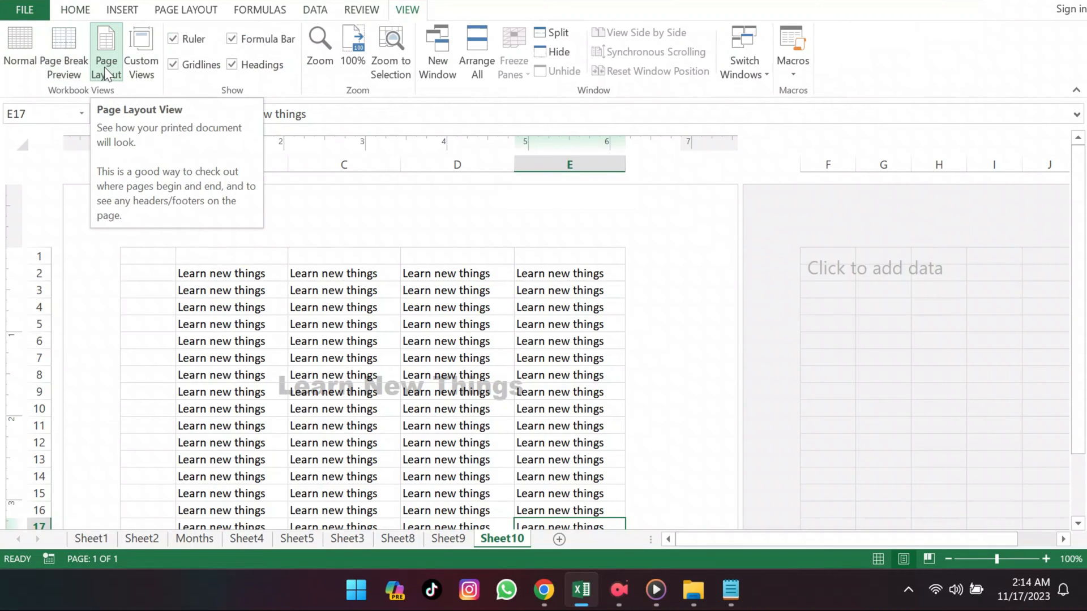
mouse_move(371, 291)
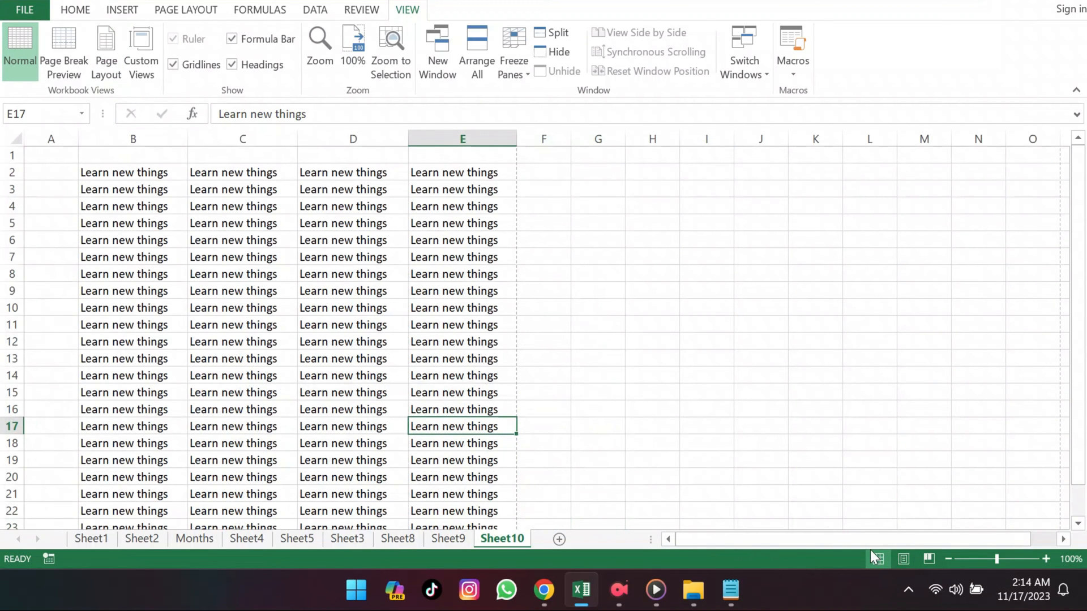
mouse_move(422, 347)
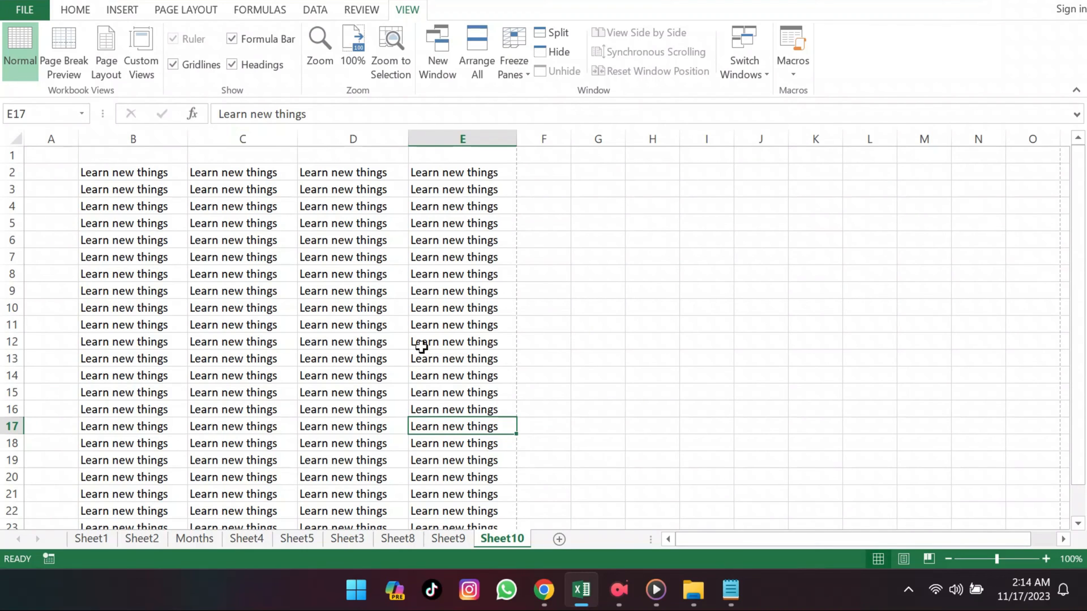
Step: Return to Page Layout view and show the print preview with the header still visible
click(106, 52)
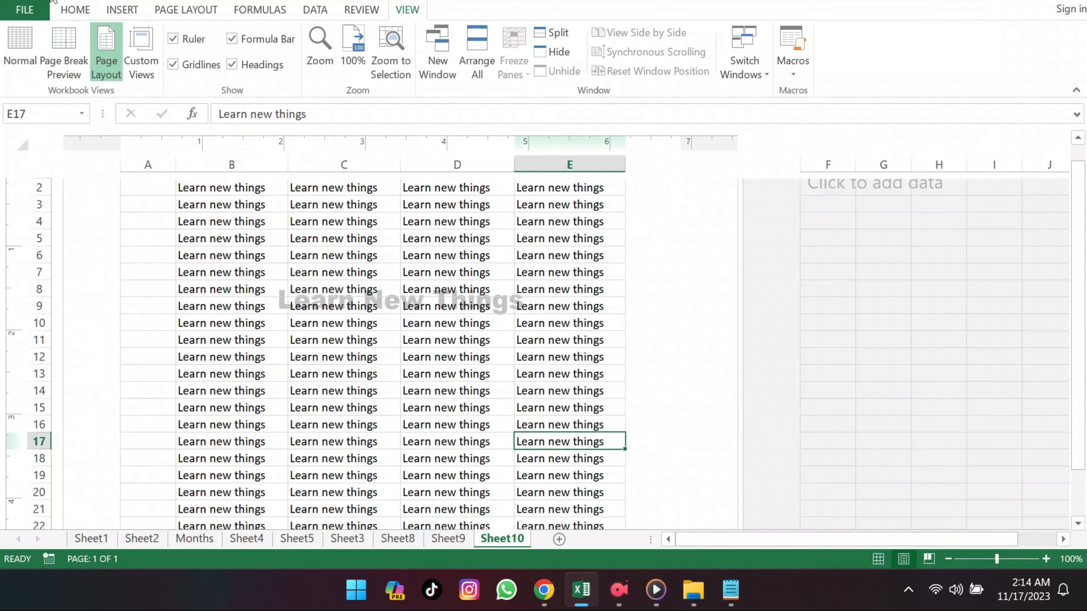
mouse_move(767, 585)
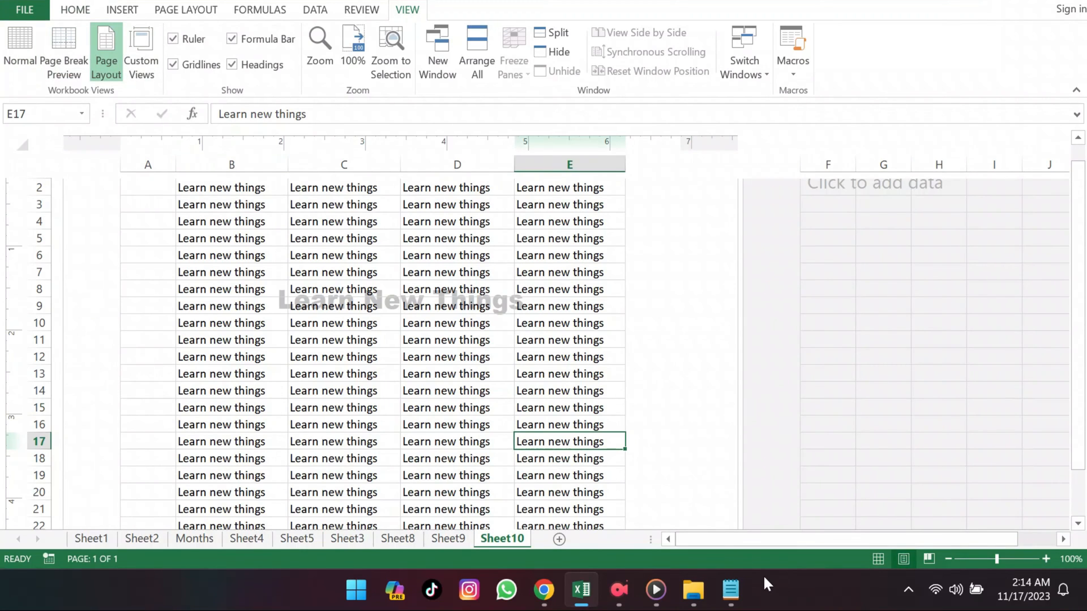
click(24, 11)
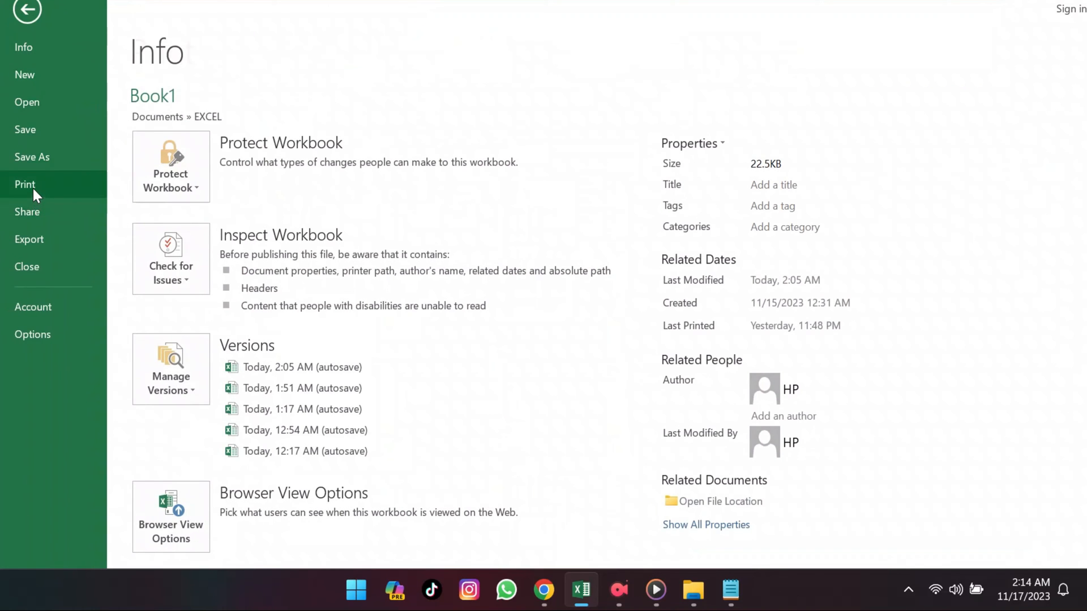
click(25, 185)
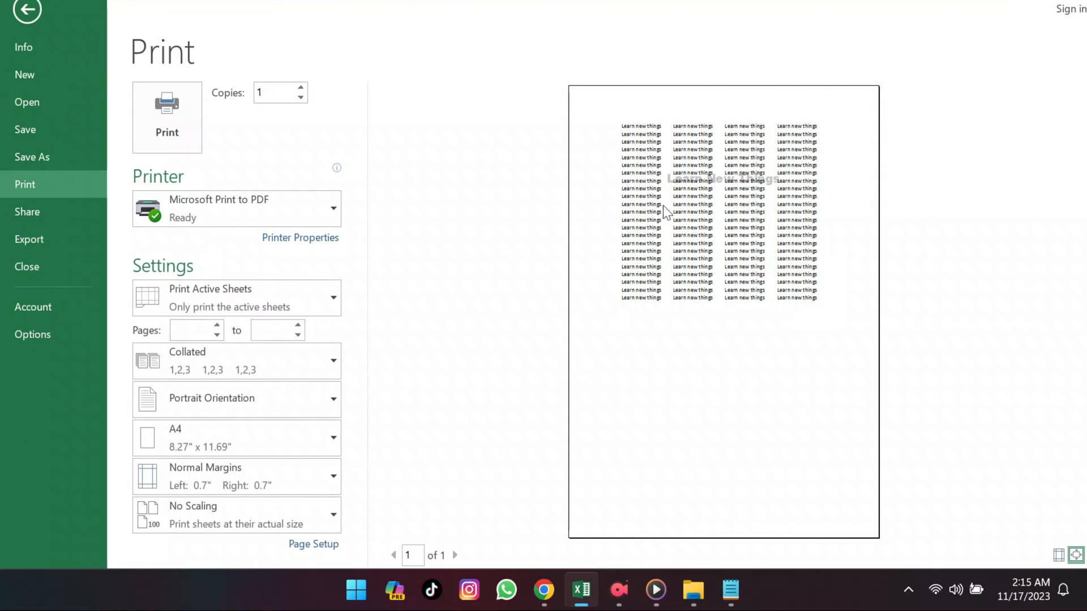
mouse_move(755, 197)
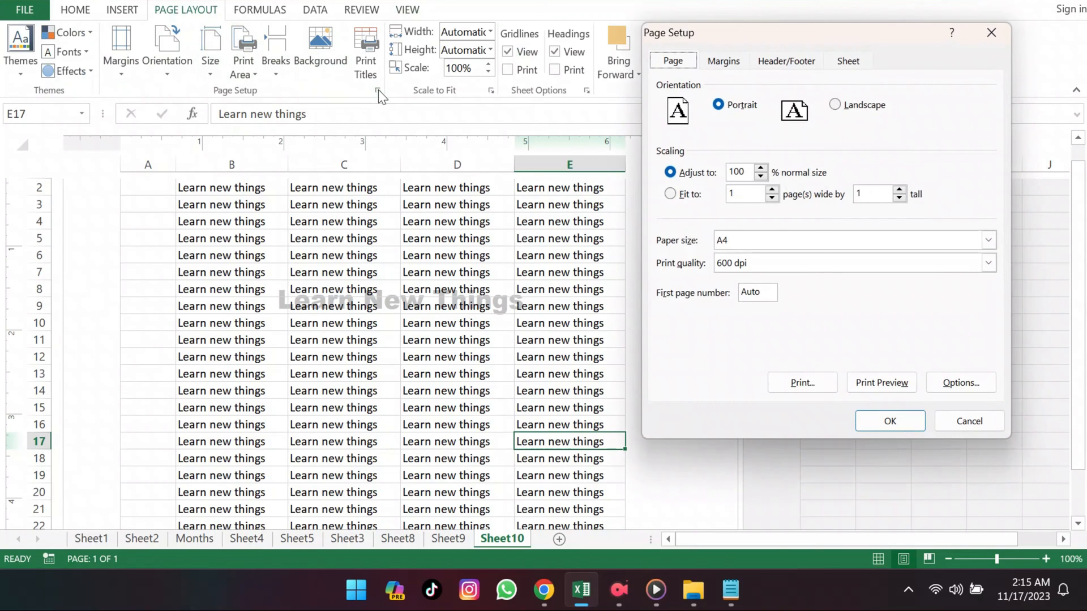
Step: Clear the custom 'Learn New Things' header in Page Setup's Header/Footer settings
click(786, 60)
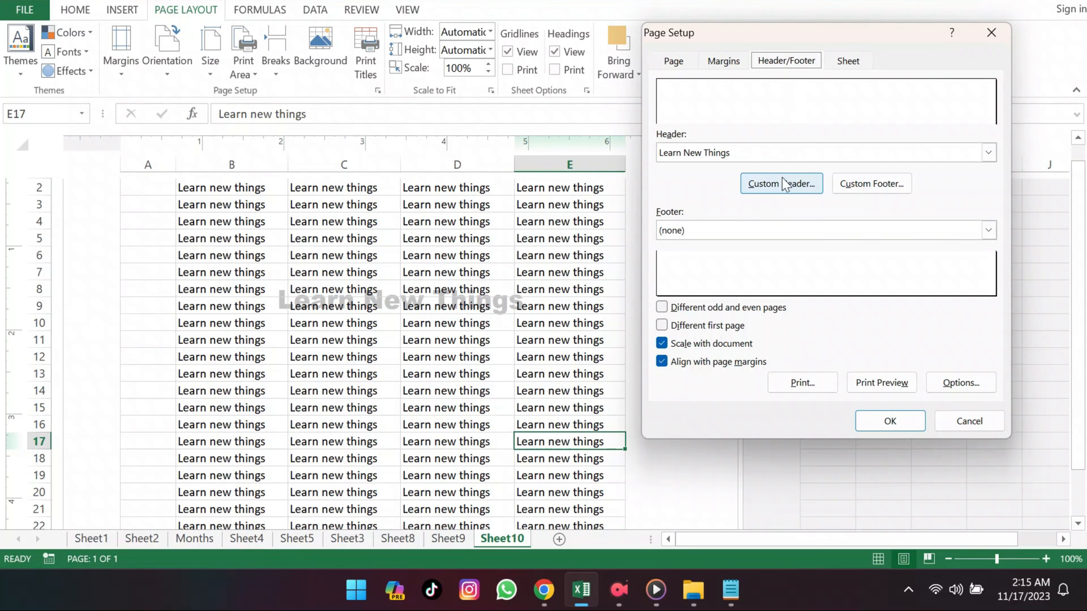
click(780, 183)
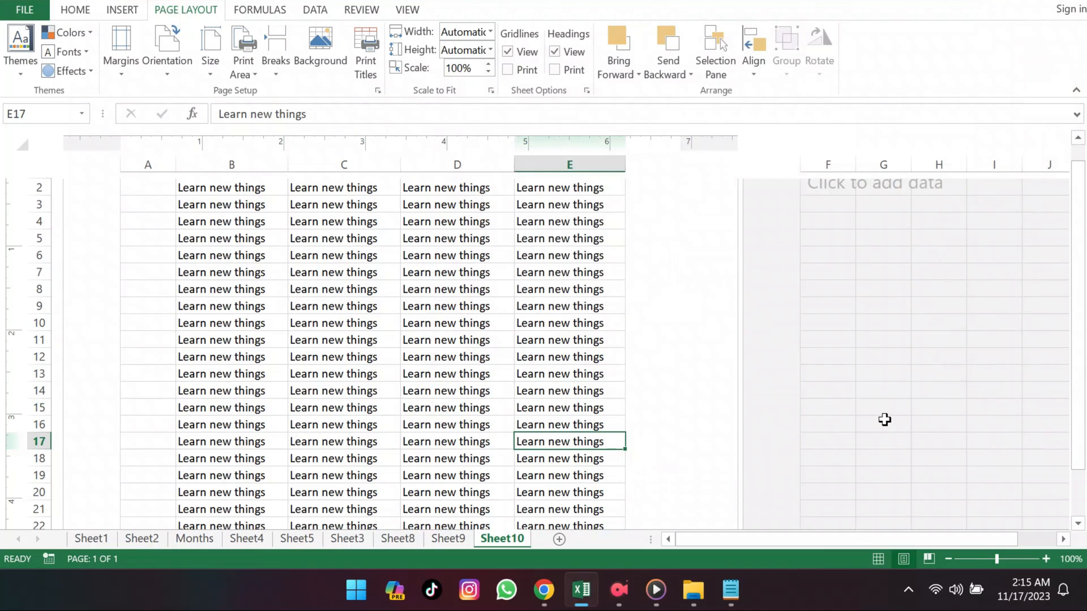
mouse_move(267, 253)
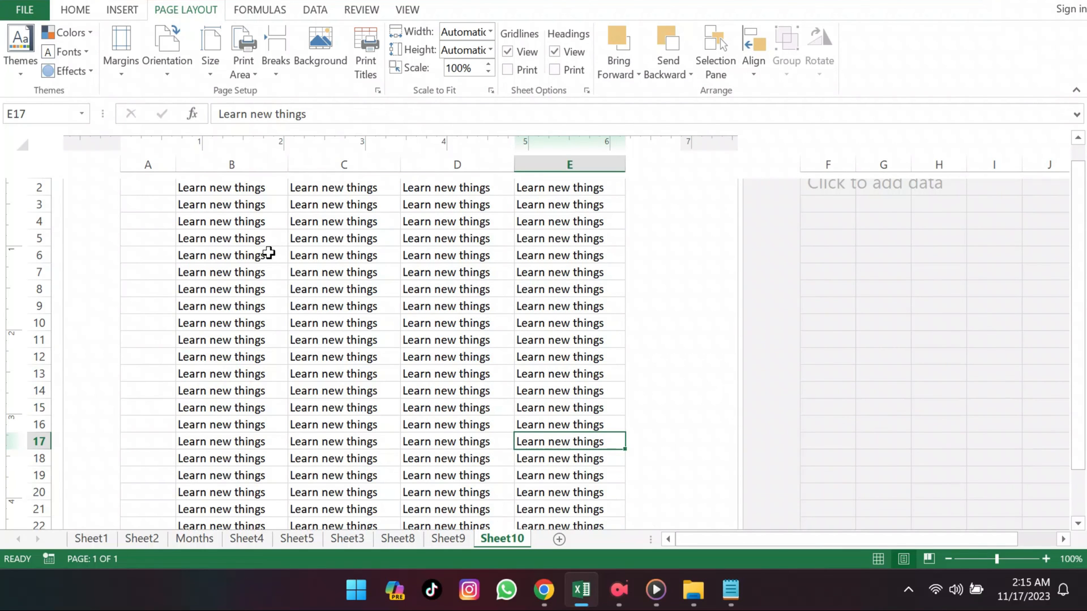
Step: Confirm in print preview that Sheet10 prints without the header watermark
click(24, 10)
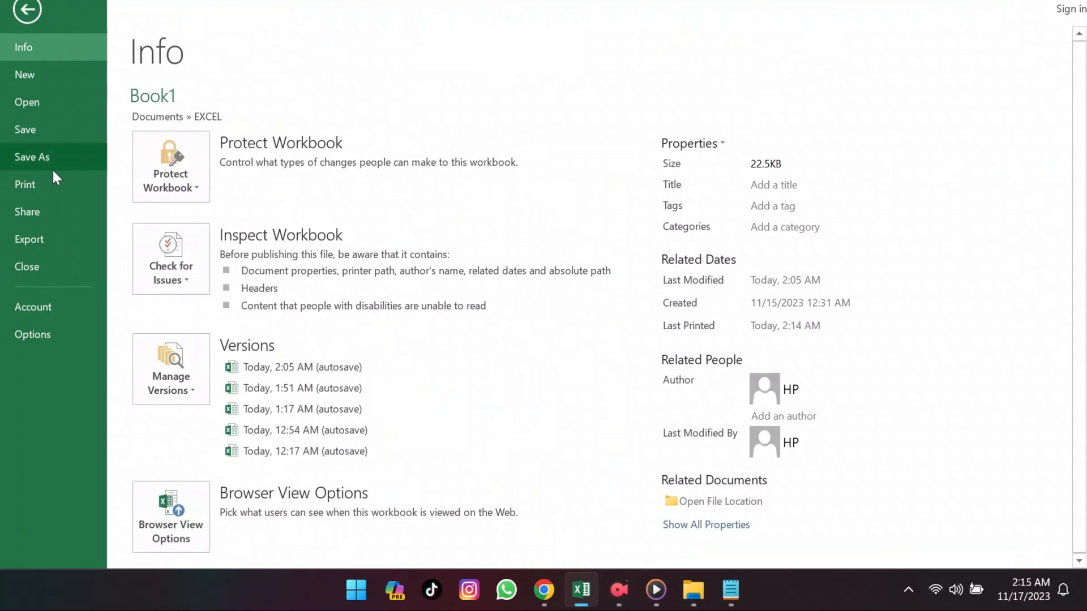
click(25, 185)
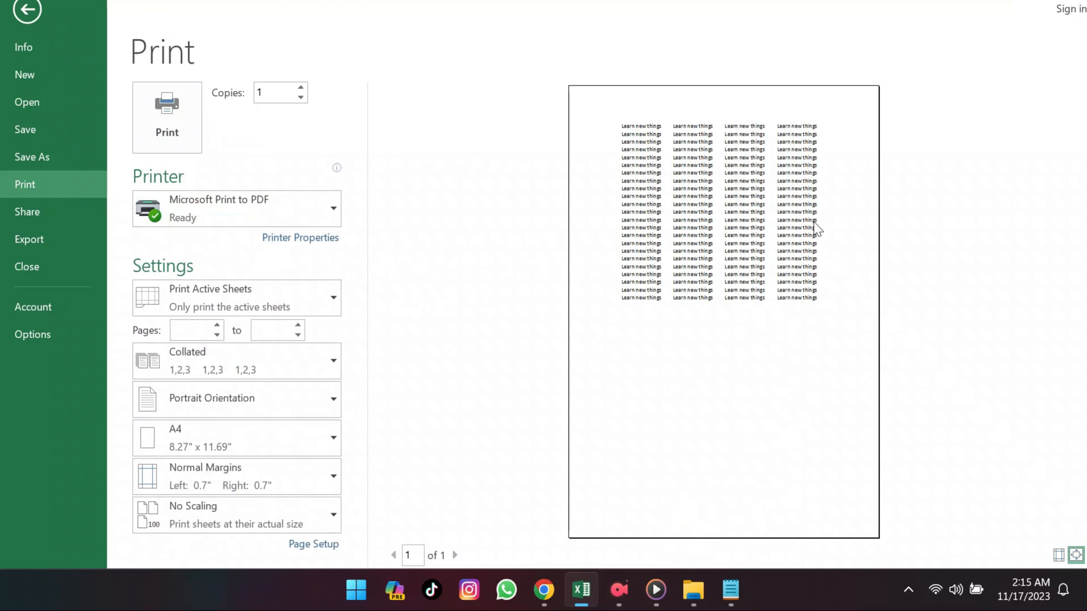